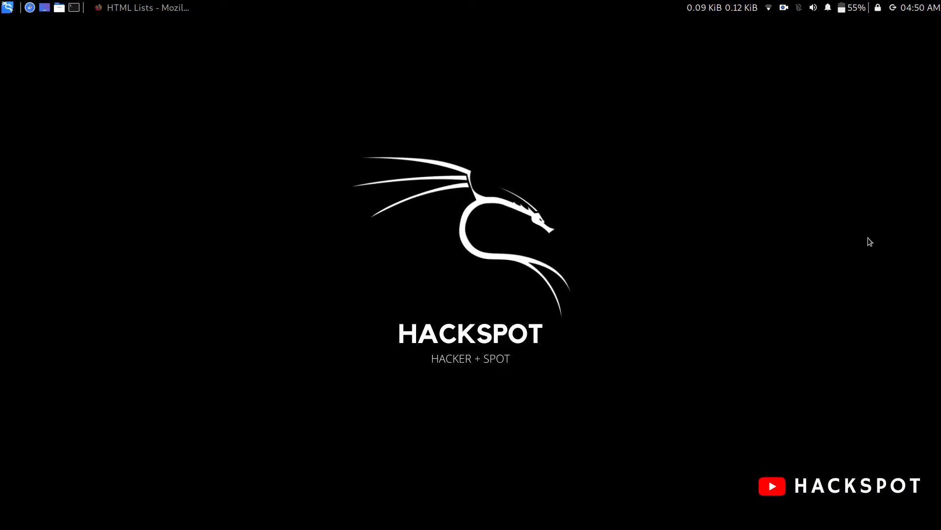
mouse_move(637, 116)
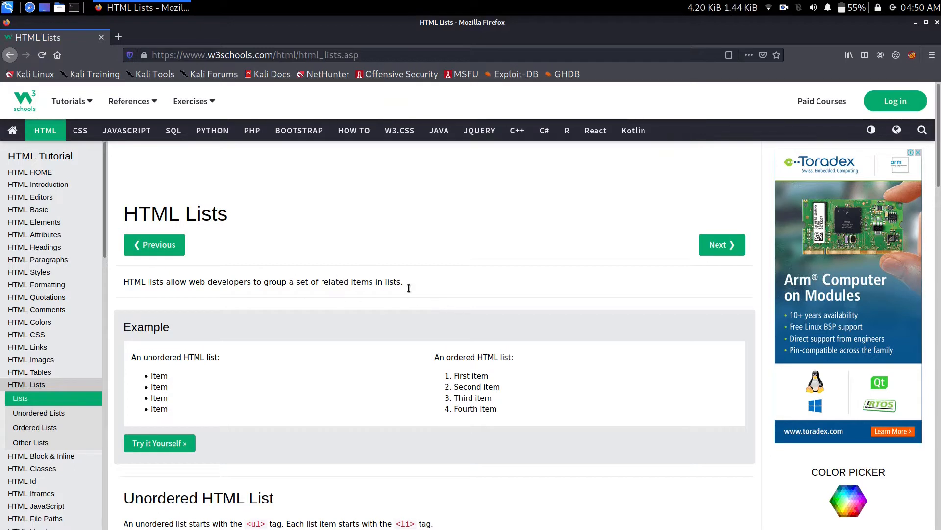
mouse_move(447, 297)
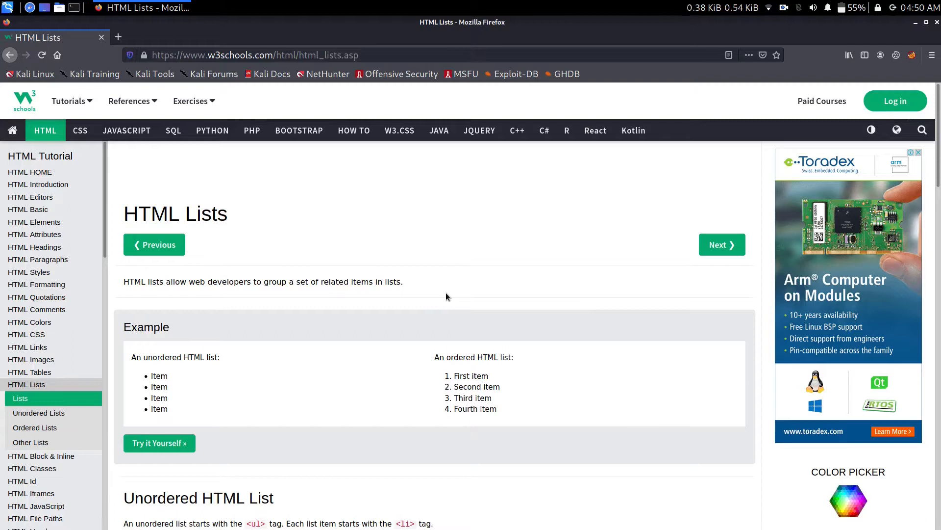
mouse_move(445, 298)
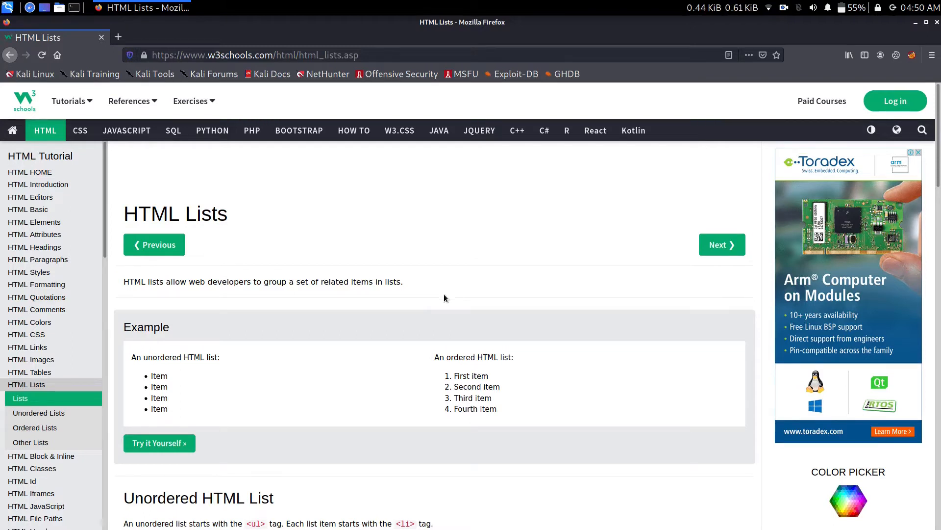
mouse_move(347, 253)
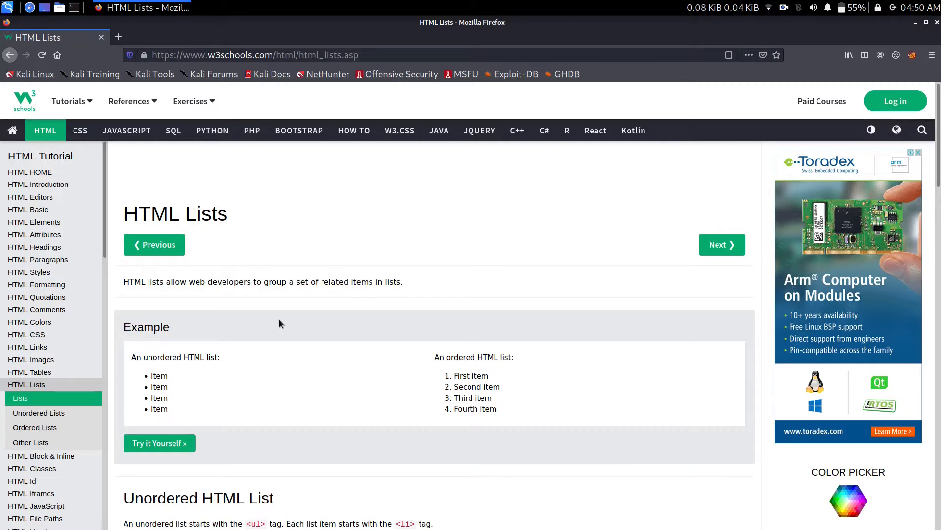
Step: Scroll the HTML Lists page down slightly past the introduction
scroll("down", 3)
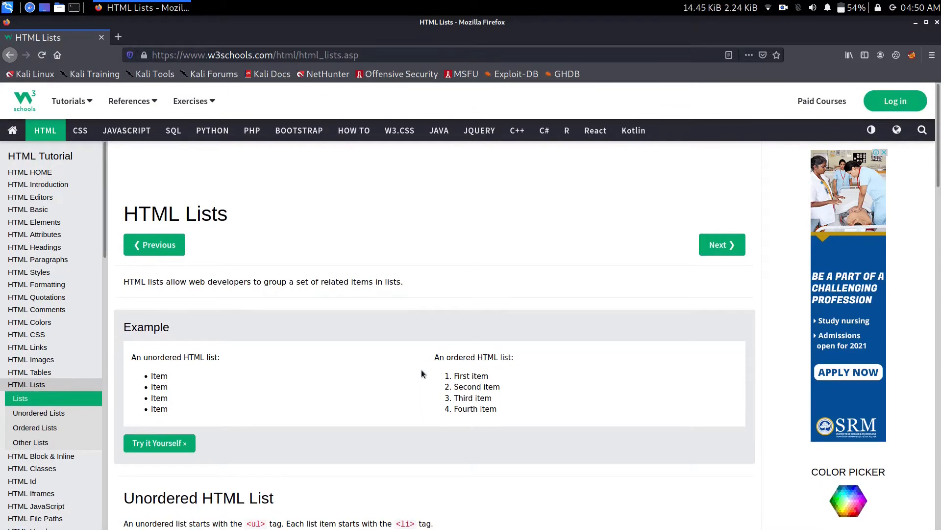
mouse_move(415, 277)
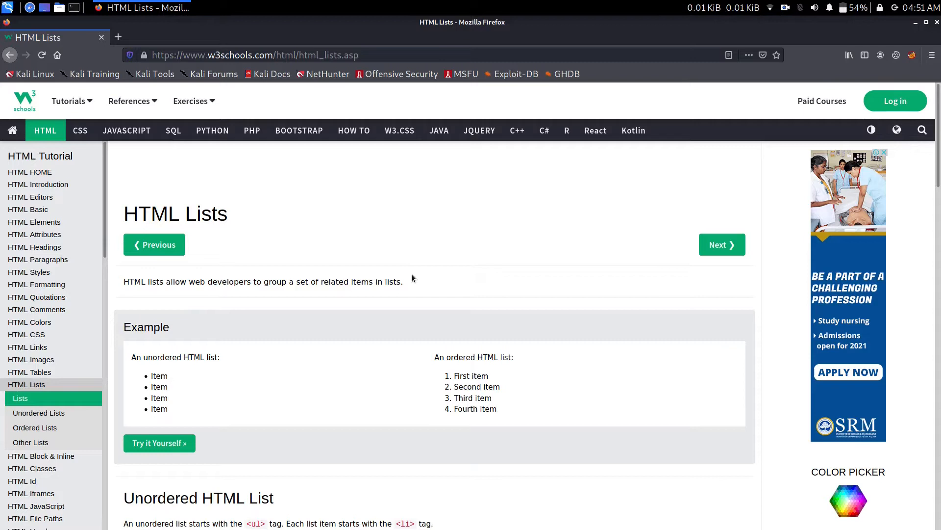
mouse_move(423, 282)
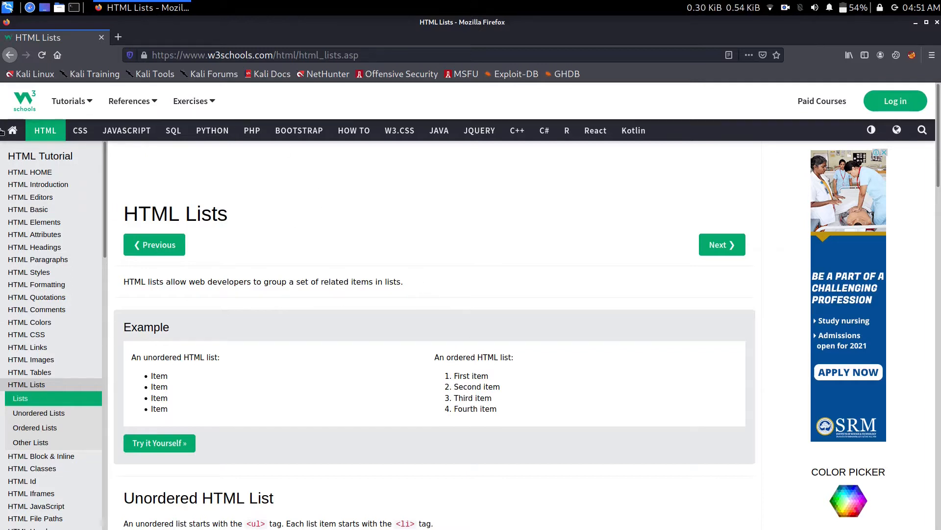
mouse_move(55, 251)
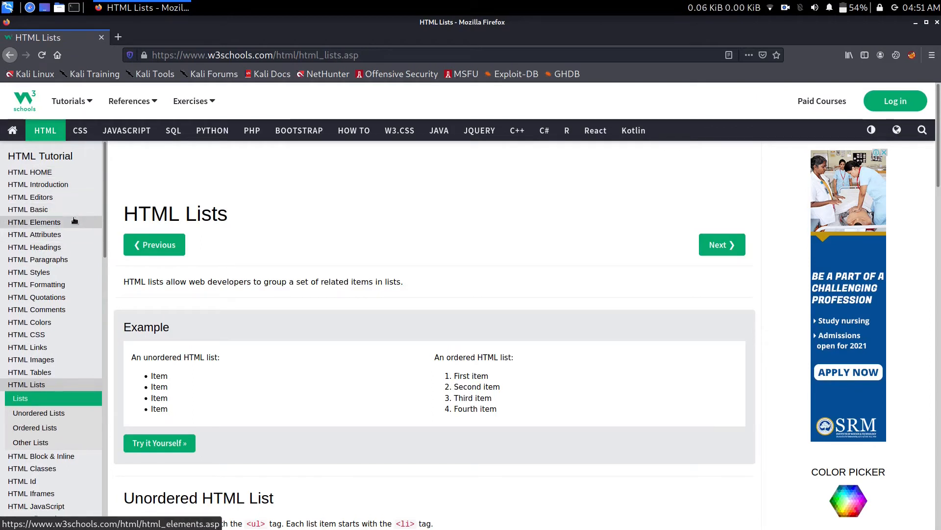
Step: Scroll the HTML Tutorial sidebar down through the topics after Lists to HTML Emojis
scroll("down", 3)
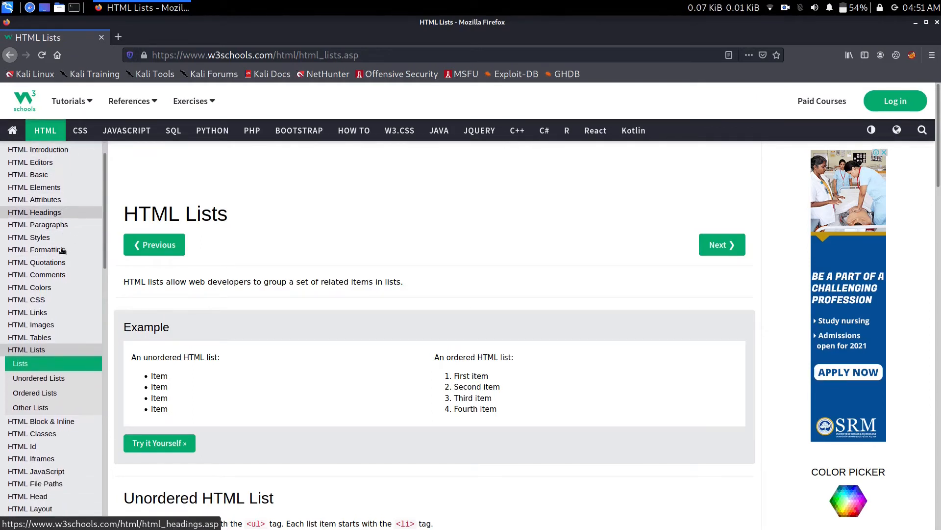
scroll("down", 3)
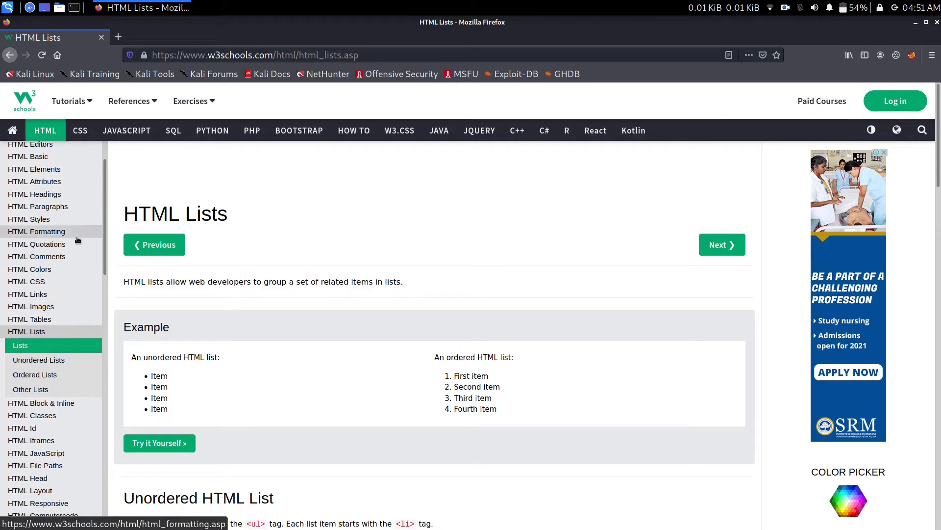
scroll("down", 3)
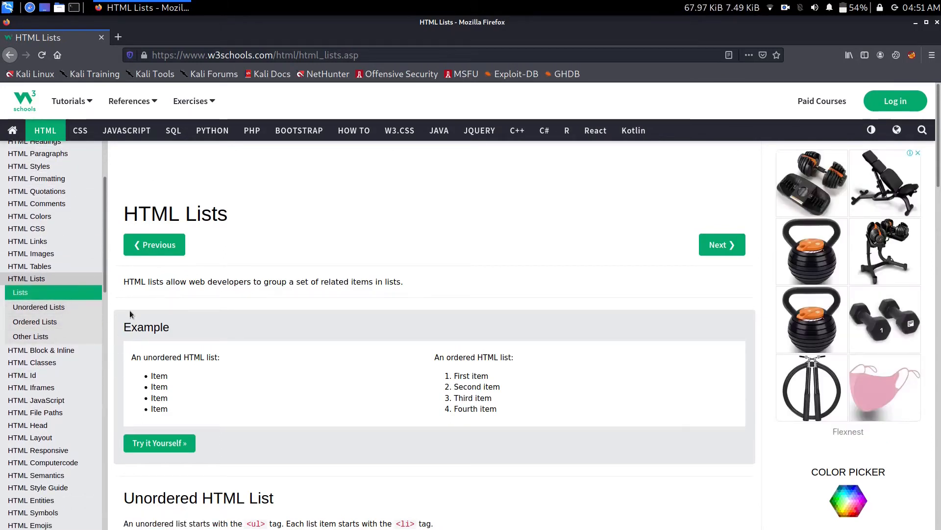
Step: Scroll the article past the unordered and ordered list examples to the Description Lists heading
scroll("down", 3)
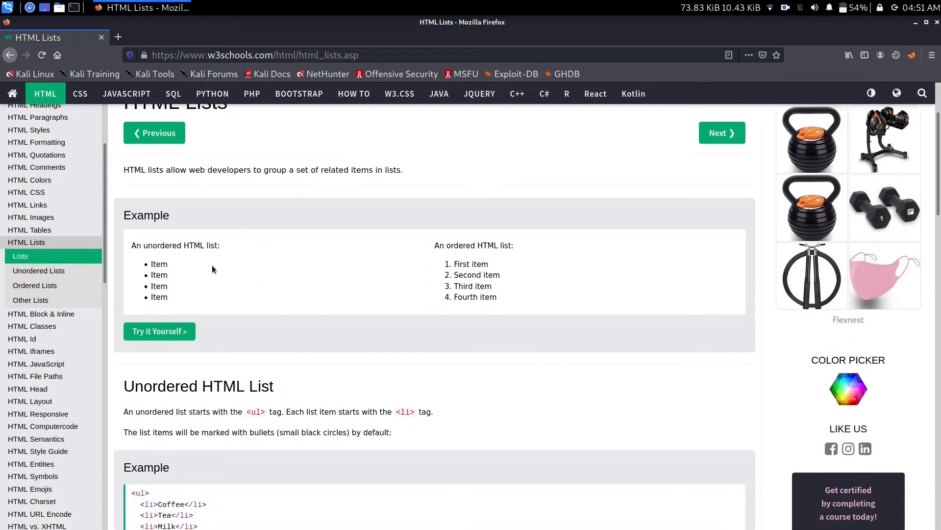
mouse_move(307, 245)
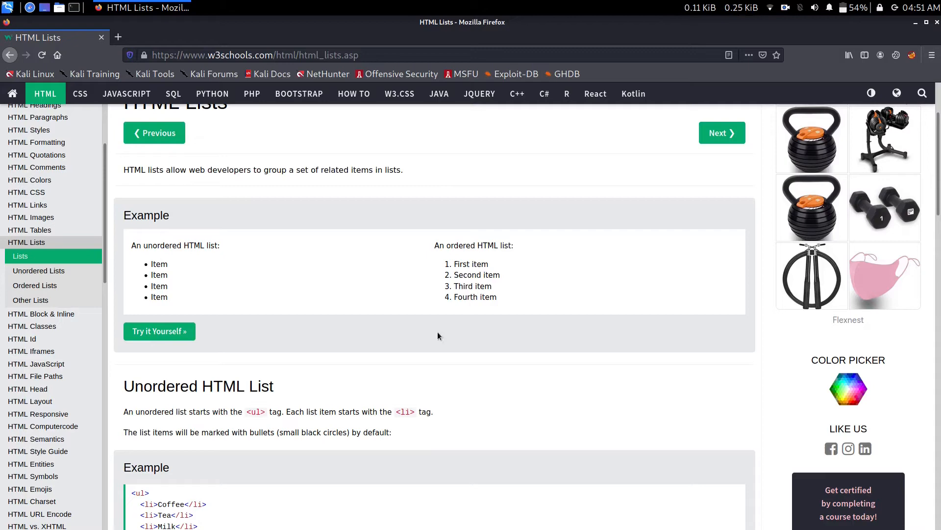
scroll("down", 3)
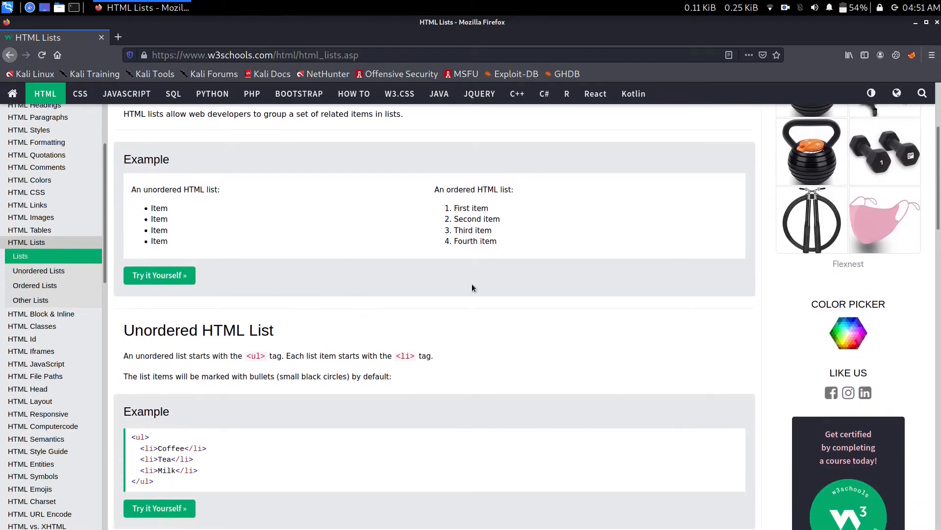
mouse_move(504, 255)
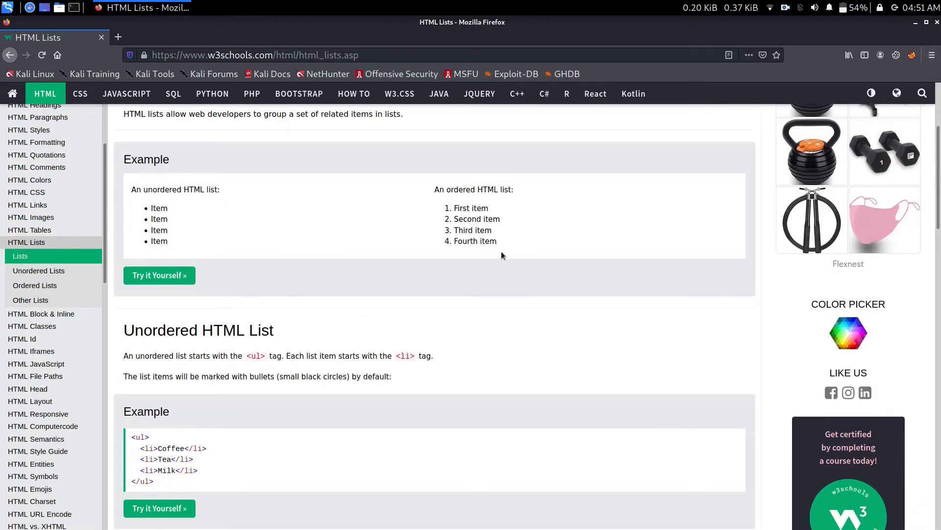
scroll("down", 3)
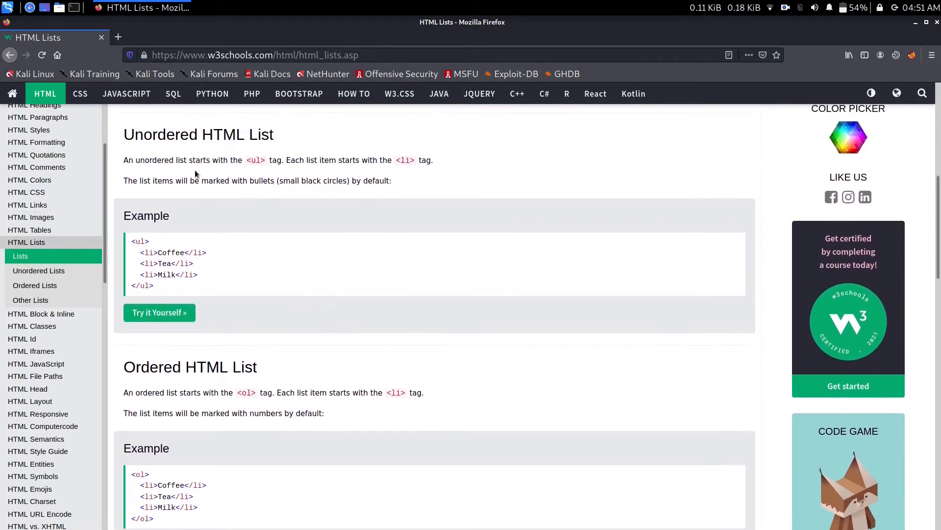
mouse_move(449, 197)
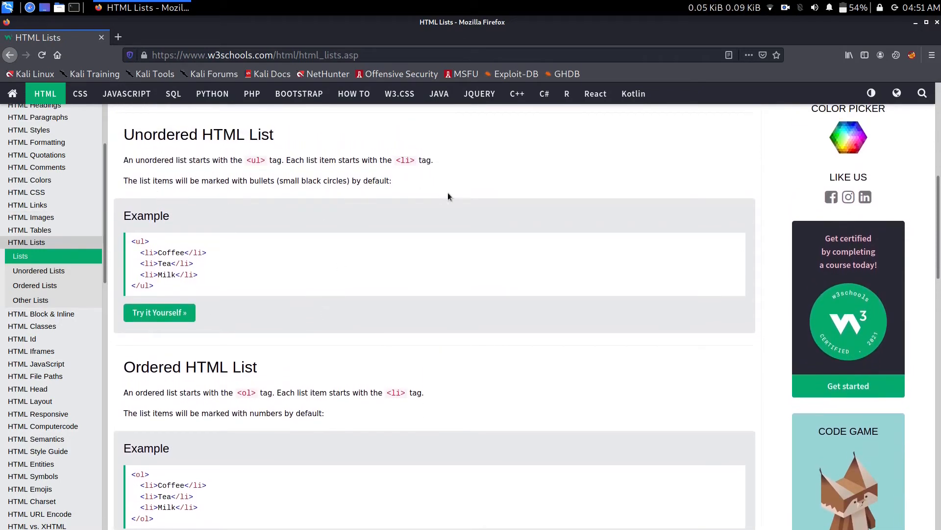
scroll("down", 3)
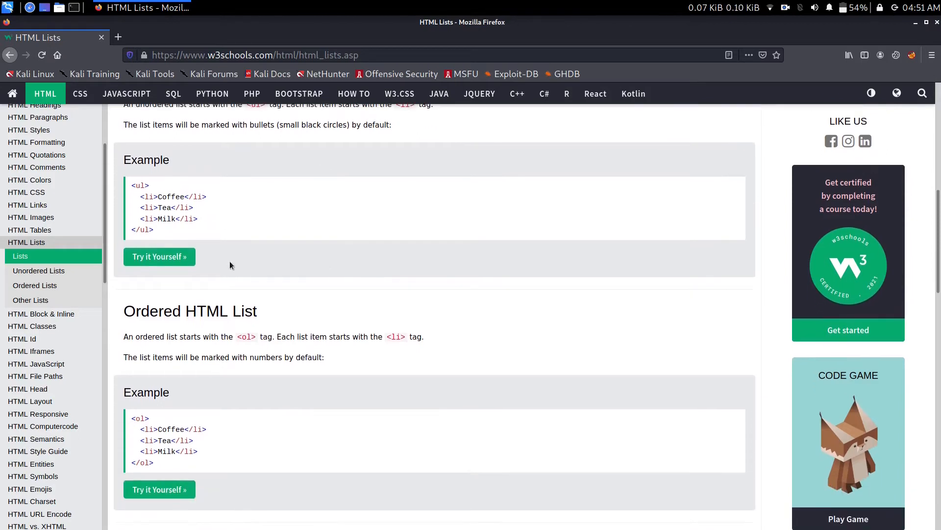
scroll("down", 3)
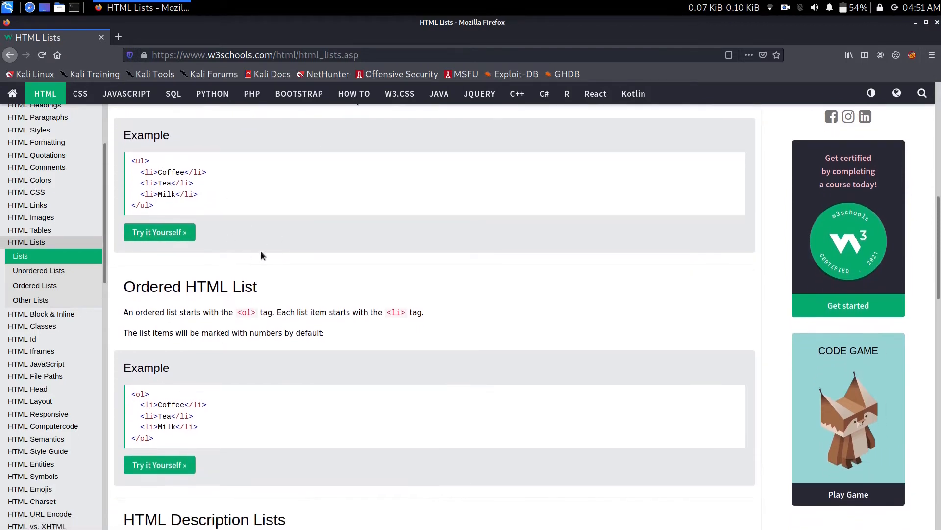
Step: Open the Coffee, Tea, Milk unordered list in the Tryit Editor and type 'jofiadciosed' into it
left_click(159, 232)
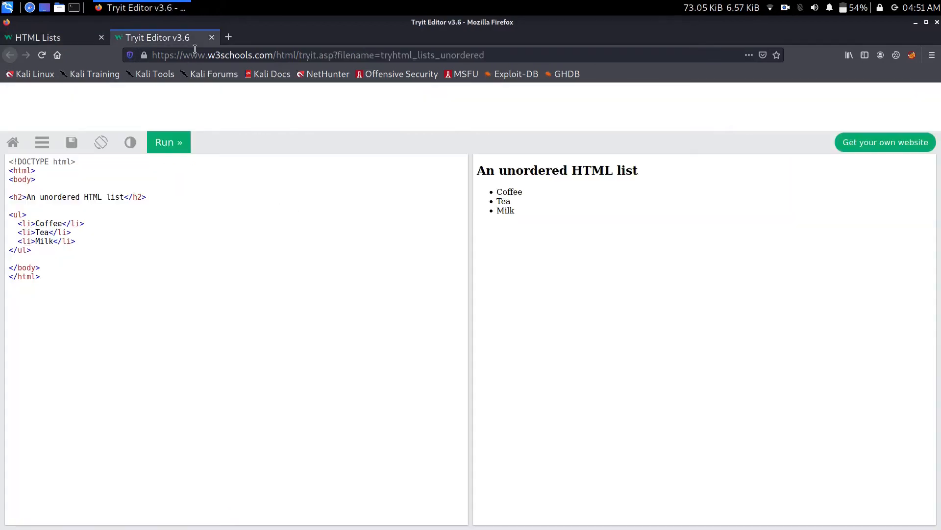
mouse_move(182, 259)
type("e")
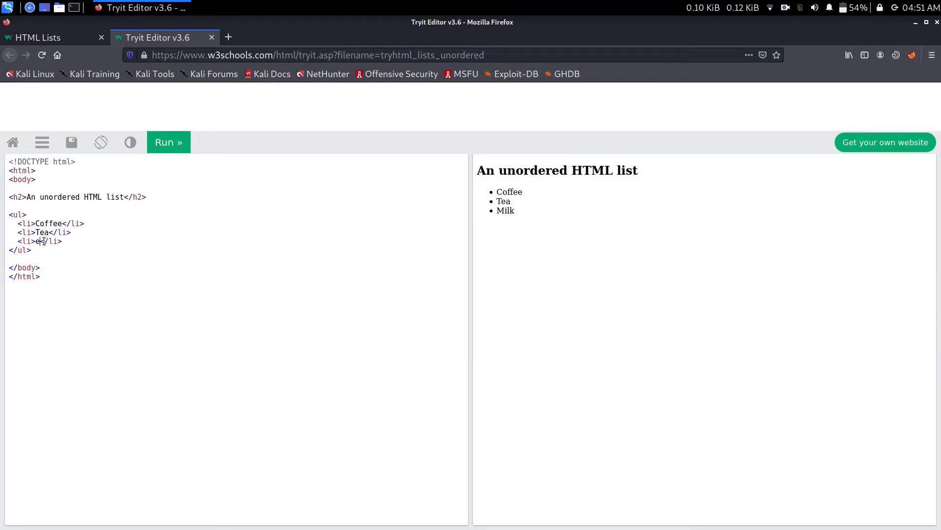
type("jofiadciosed")
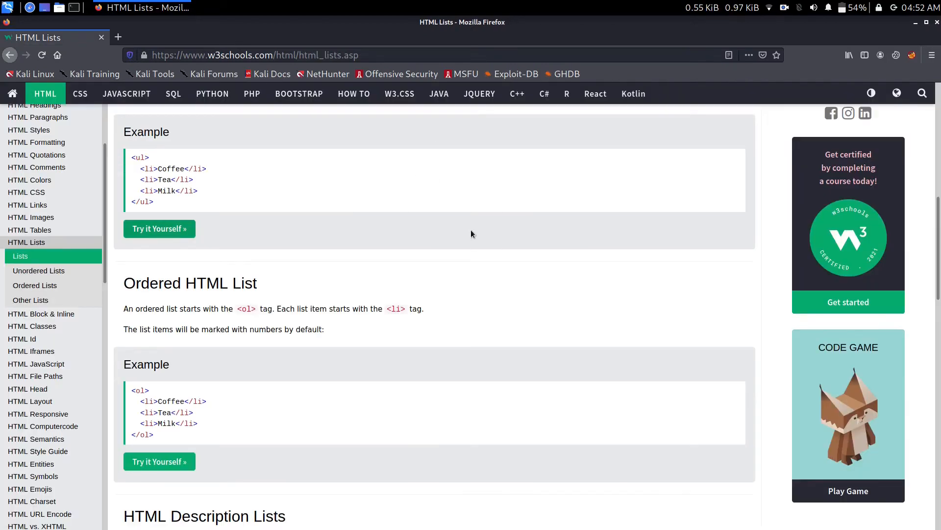
mouse_move(438, 250)
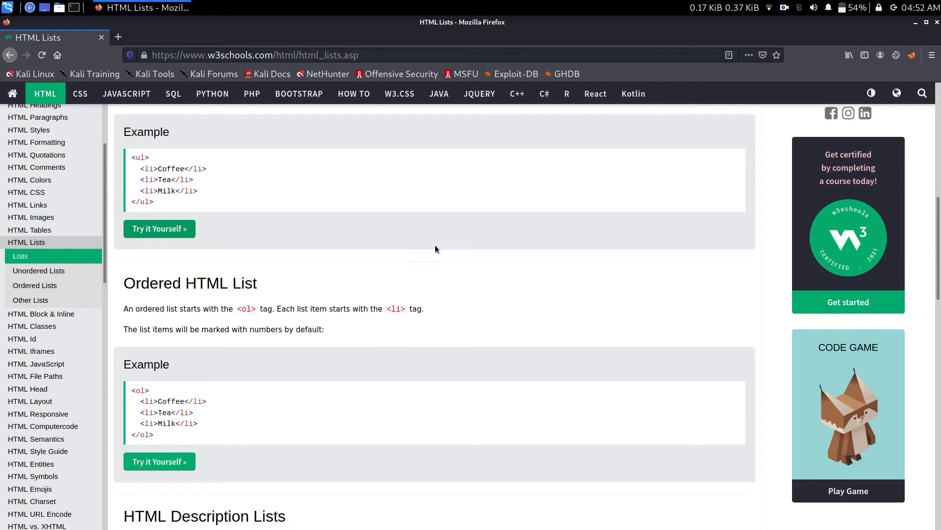
mouse_move(318, 187)
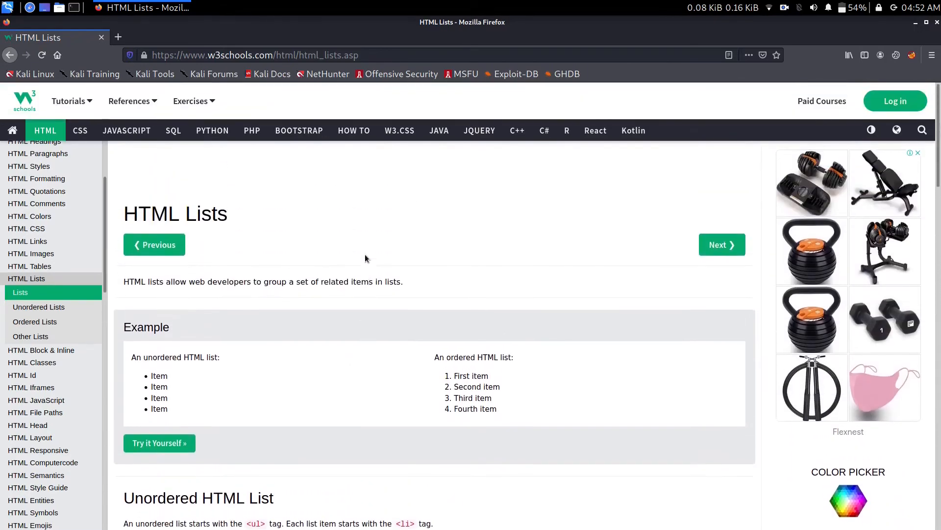
Step: Scroll down to the description list example and the HTML List Tags reference table
scroll("down", 3)
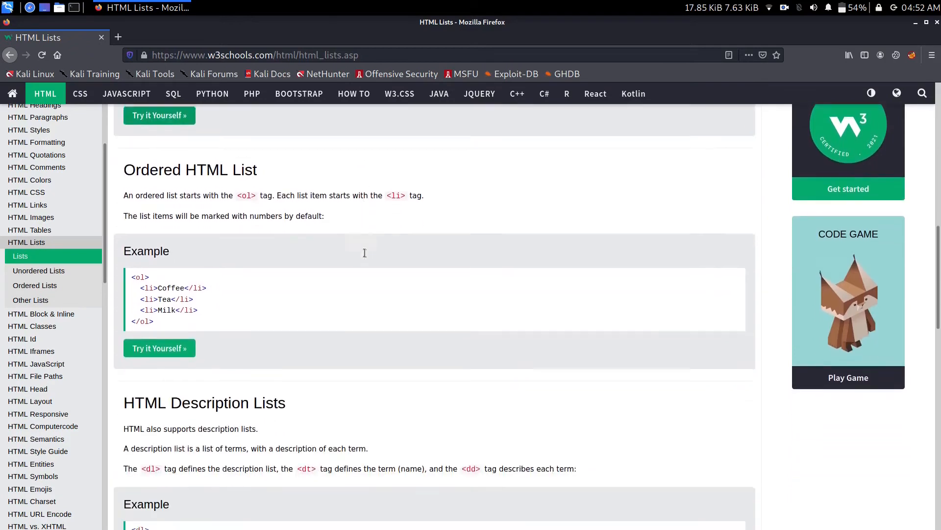
scroll("down", 3)
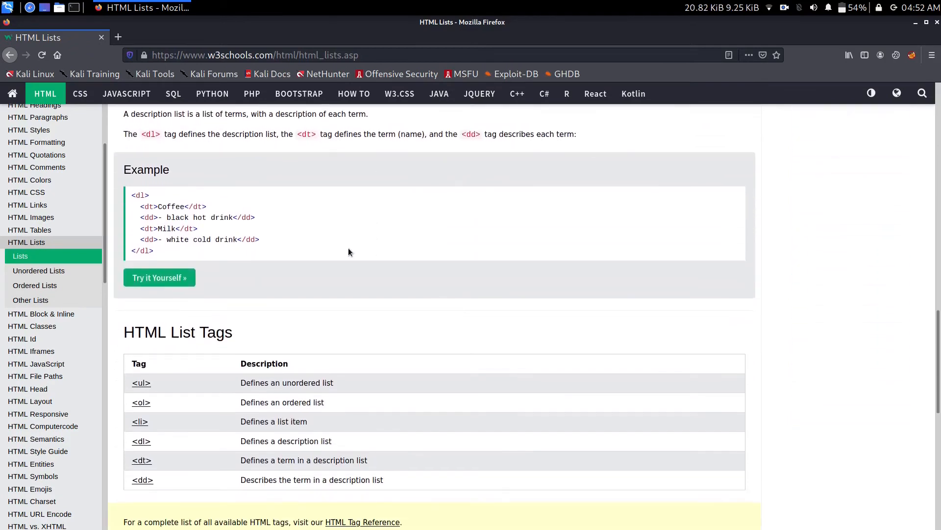
scroll("down", 3)
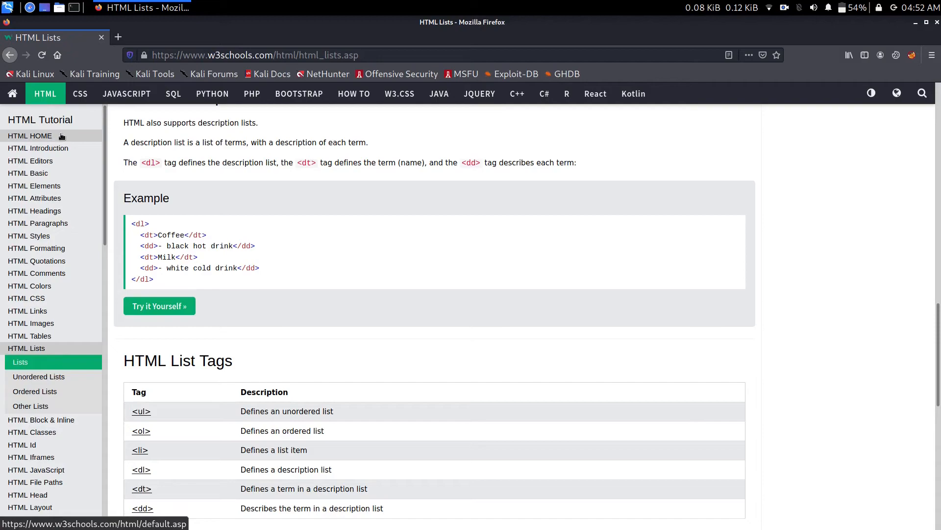
scroll("down", 3)
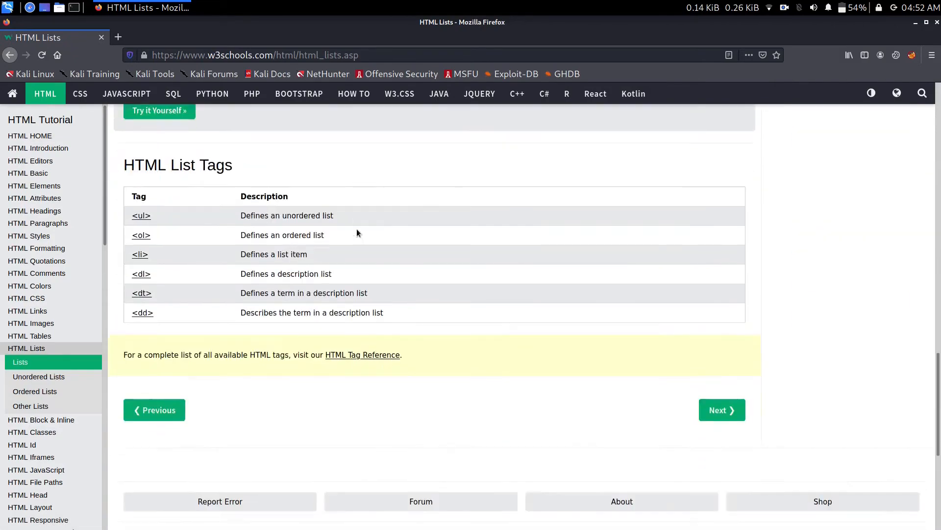
scroll("up", 3)
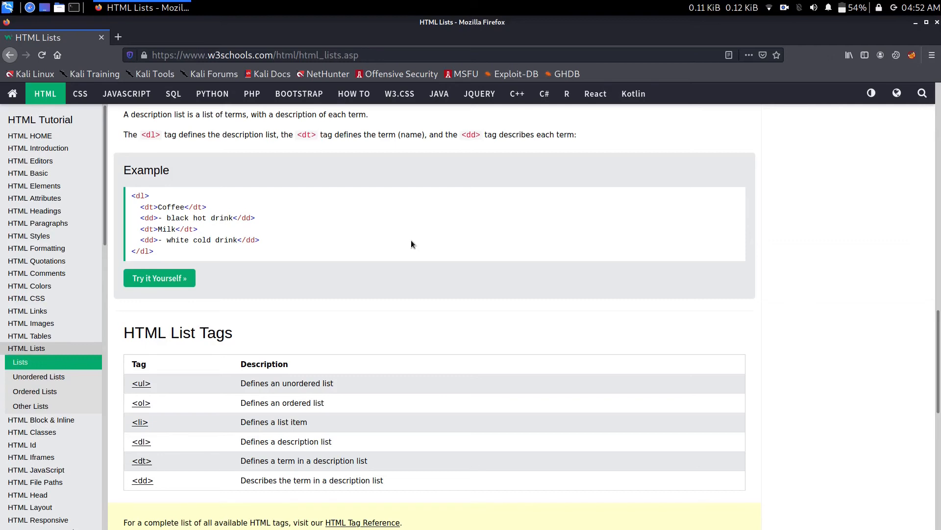
mouse_move(516, 280)
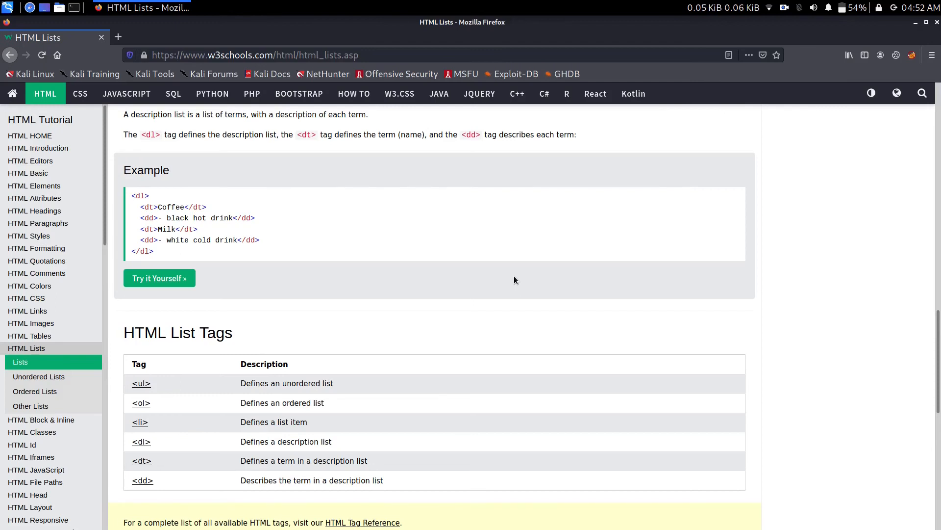
mouse_move(569, 271)
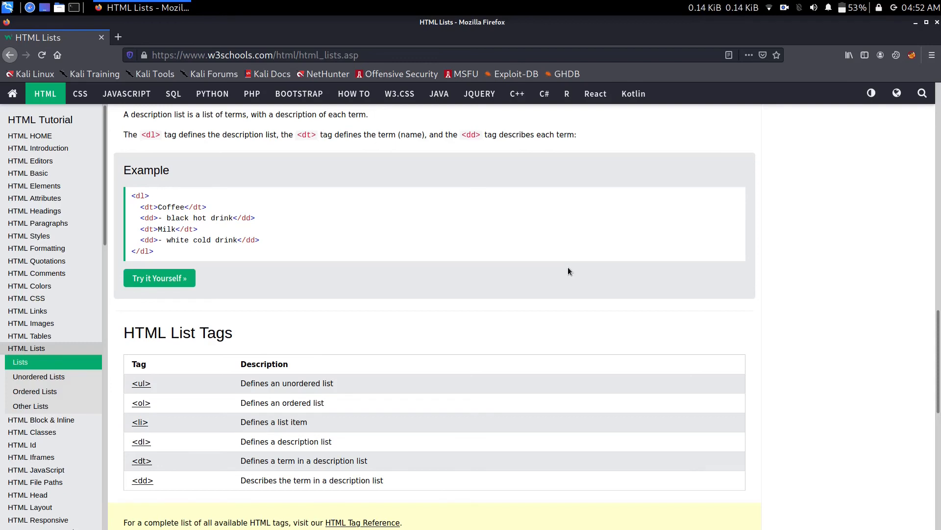
mouse_move(569, 274)
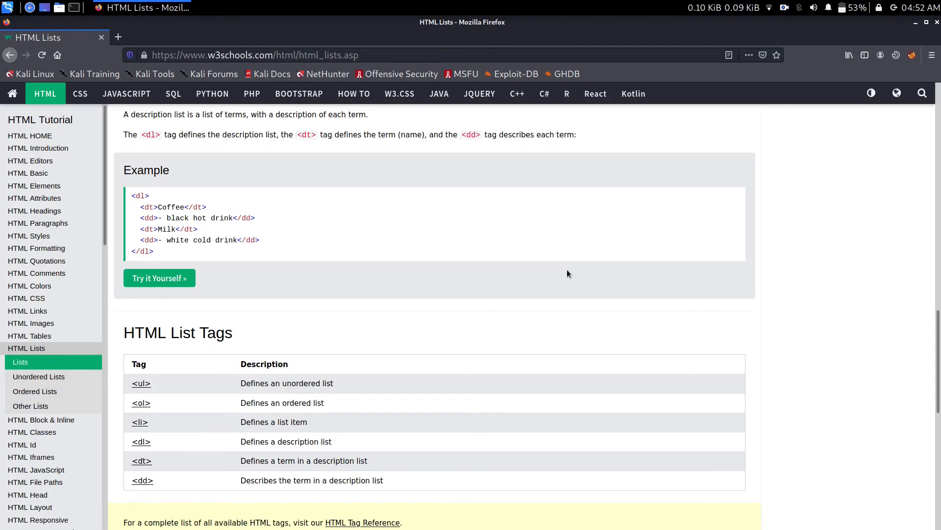
mouse_move(468, 208)
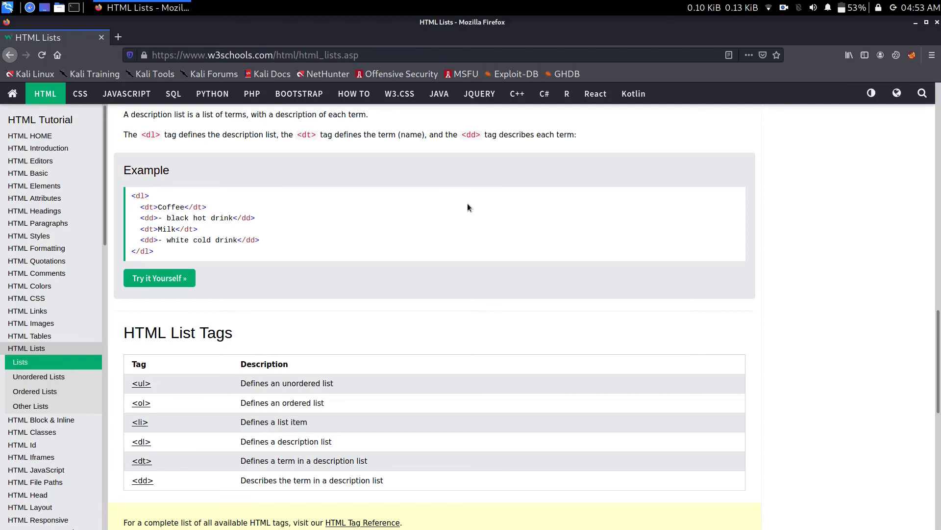
mouse_move(57, 208)
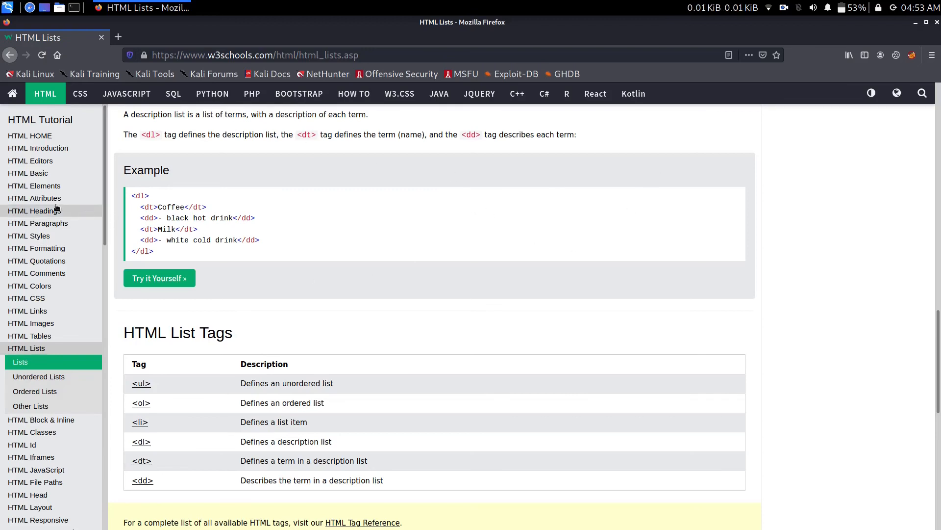